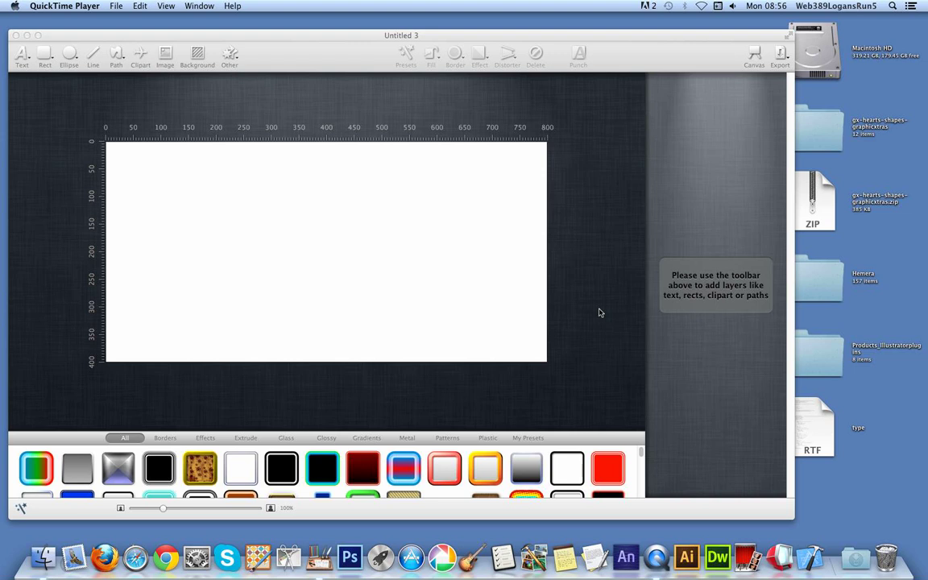
mouse_move(596, 287)
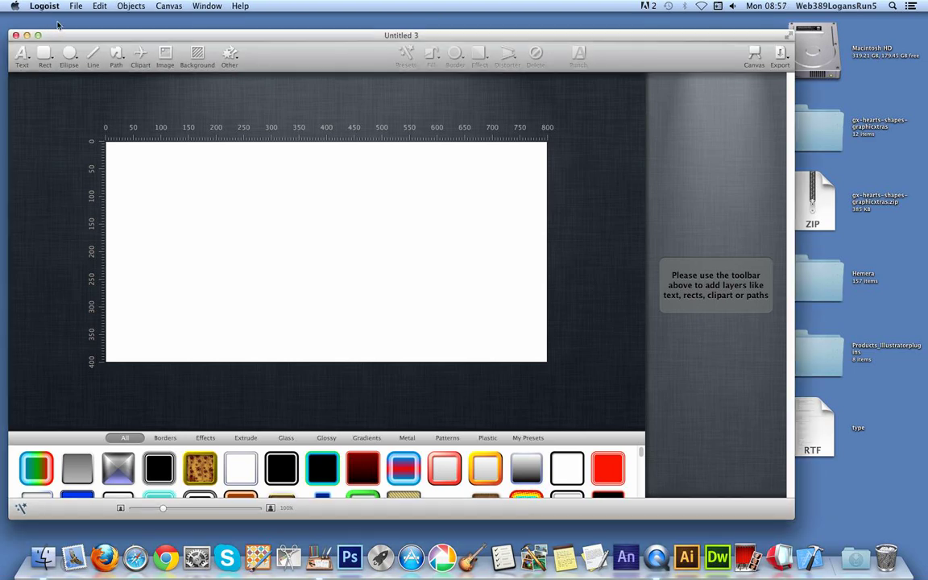
mouse_move(51, 13)
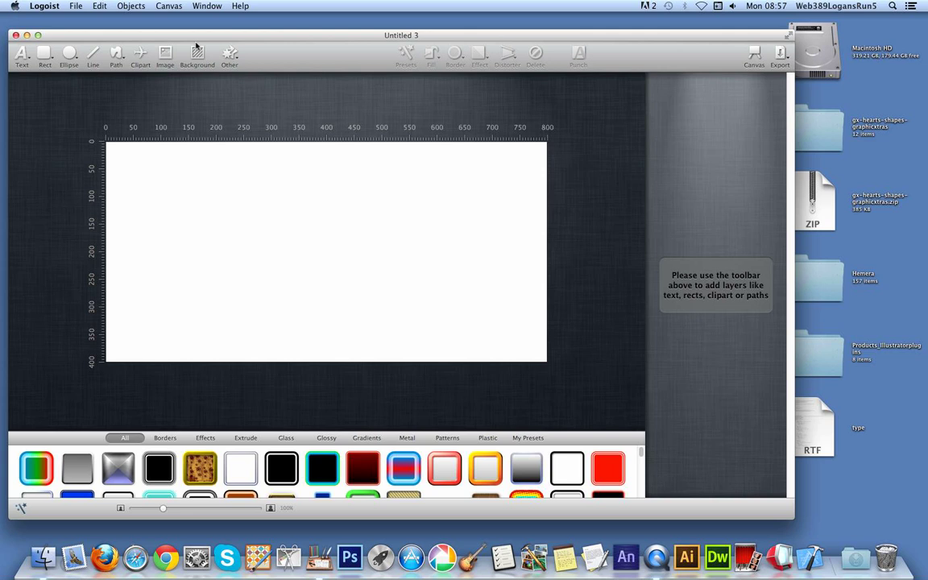
mouse_move(192, 38)
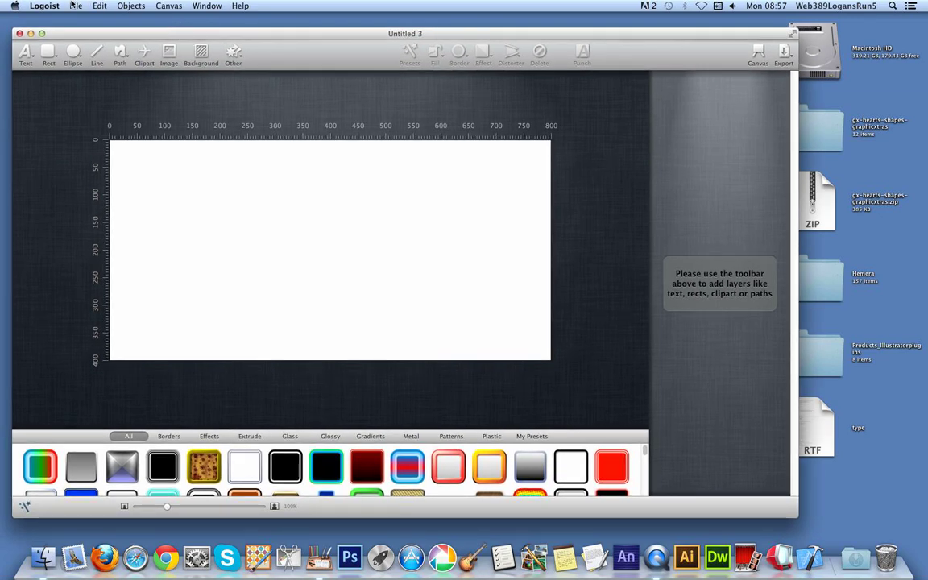
Step: Use Objects > Add Image to open Desktop/gx-hearts-shapes-graphicxtras and select heart sampler PDF 4
left_click(99, 6)
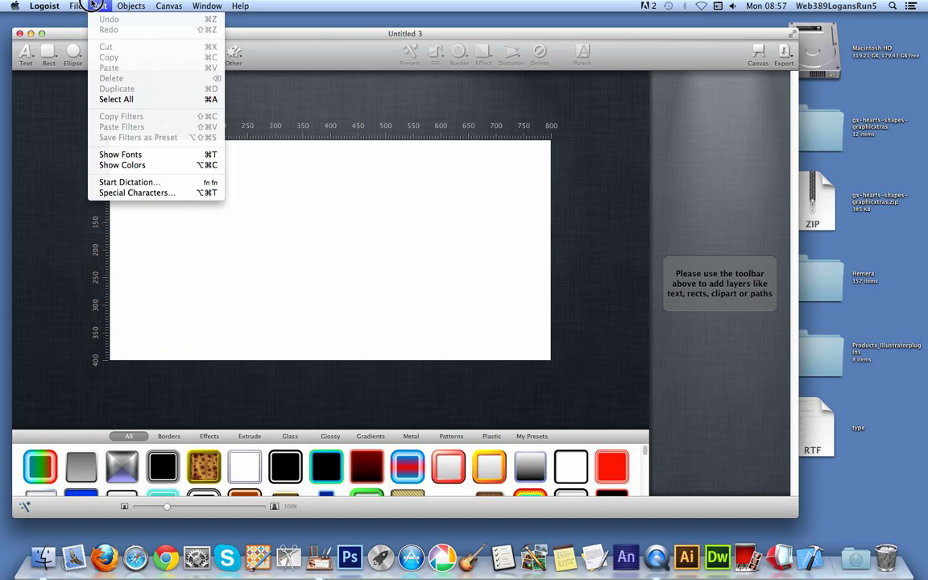
left_click(130, 6)
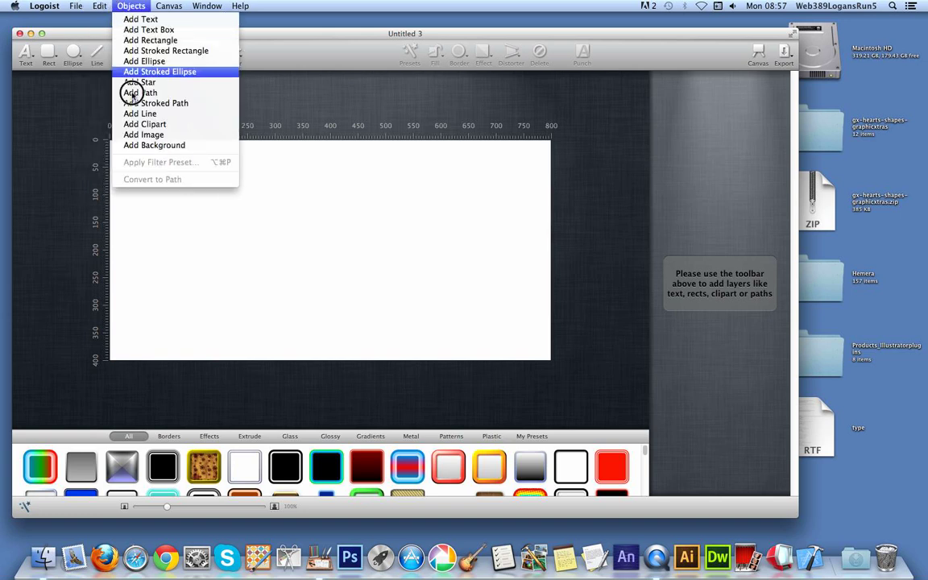
mouse_move(144, 135)
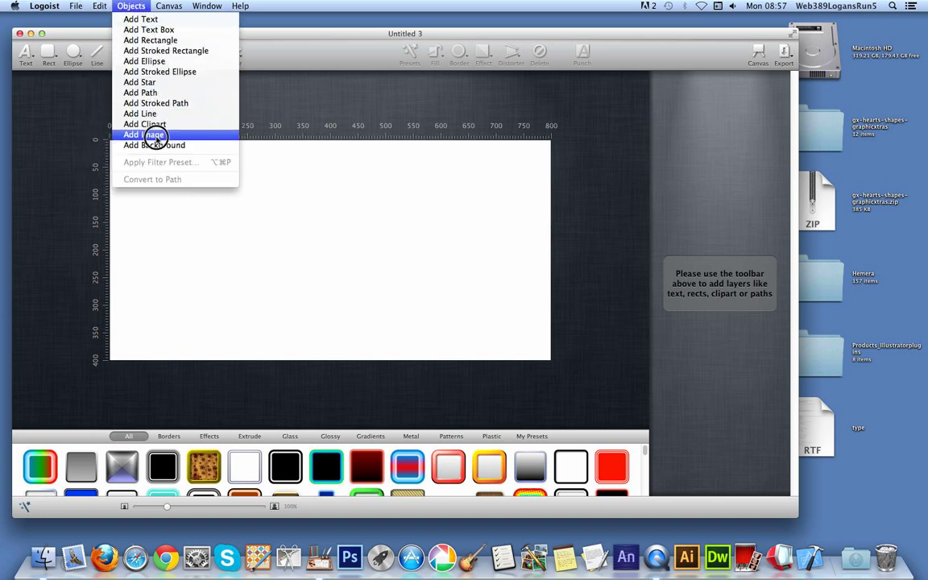
left_click(145, 135)
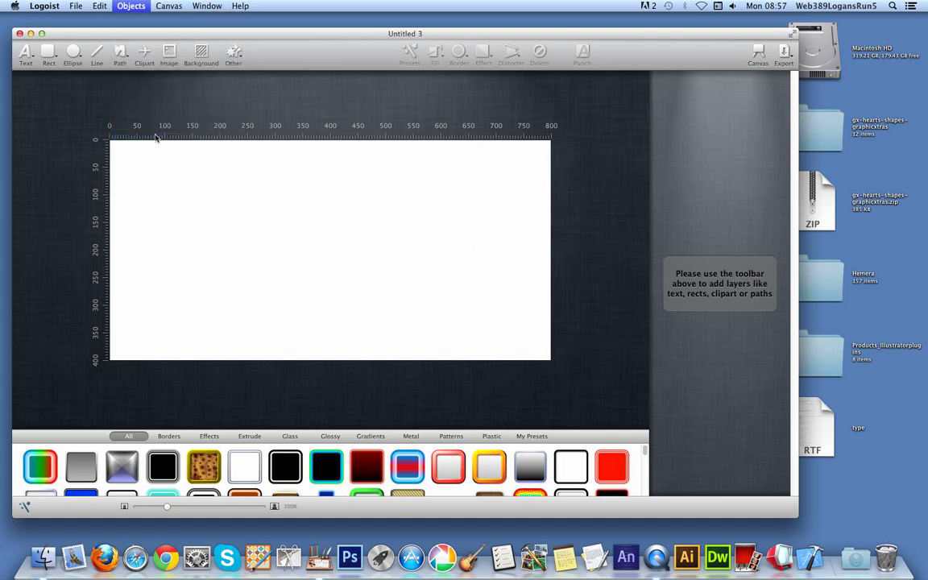
left_click(168, 54)
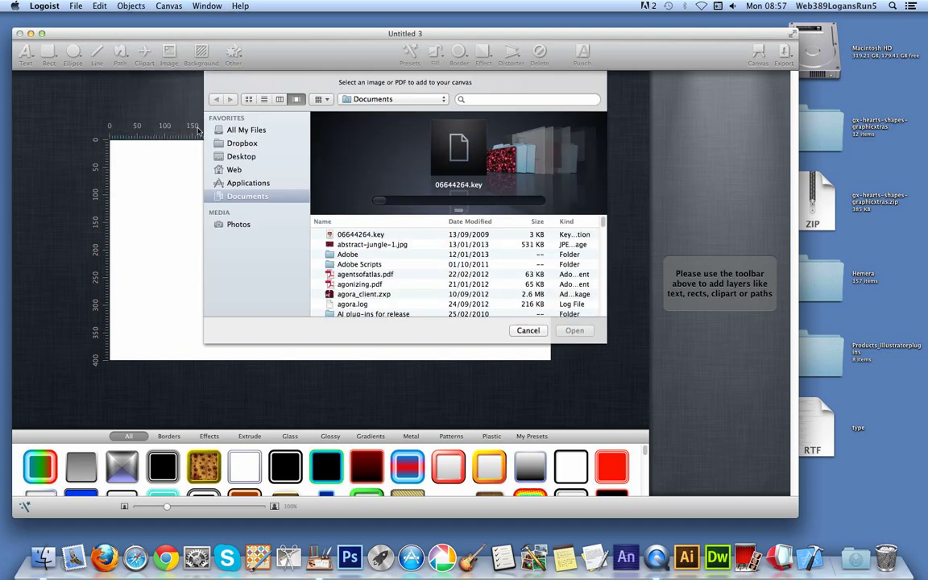
left_click(241, 156)
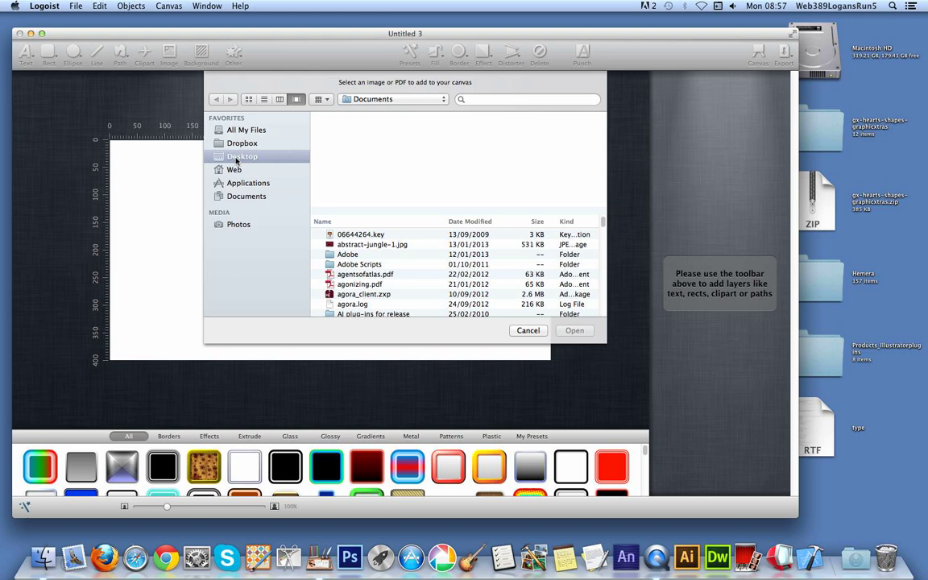
left_click(242, 157)
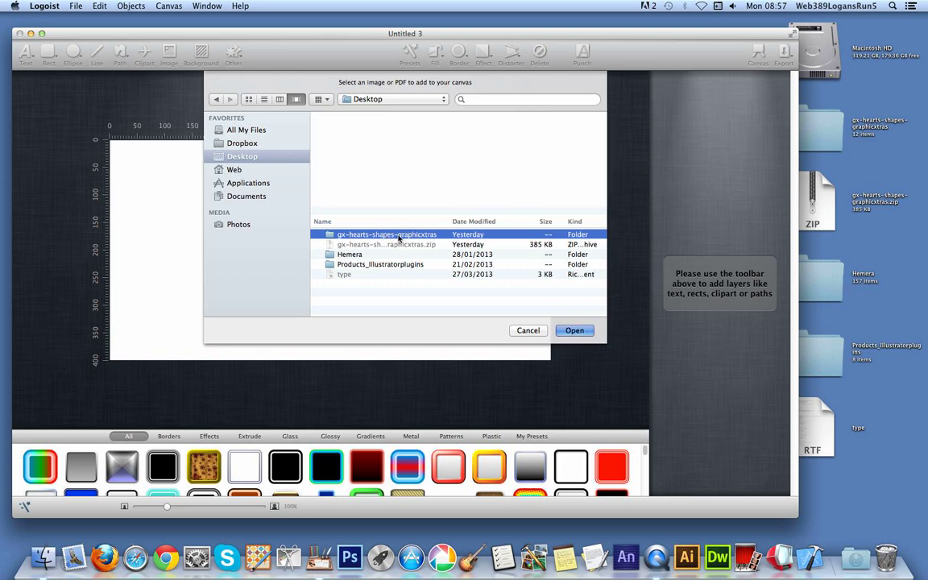
double_click(387, 234)
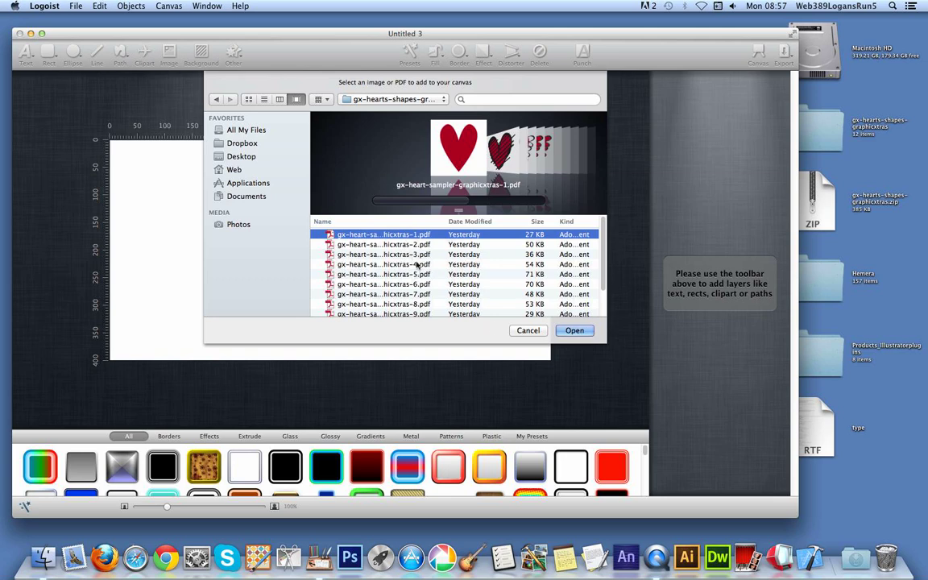
left_click(383, 283)
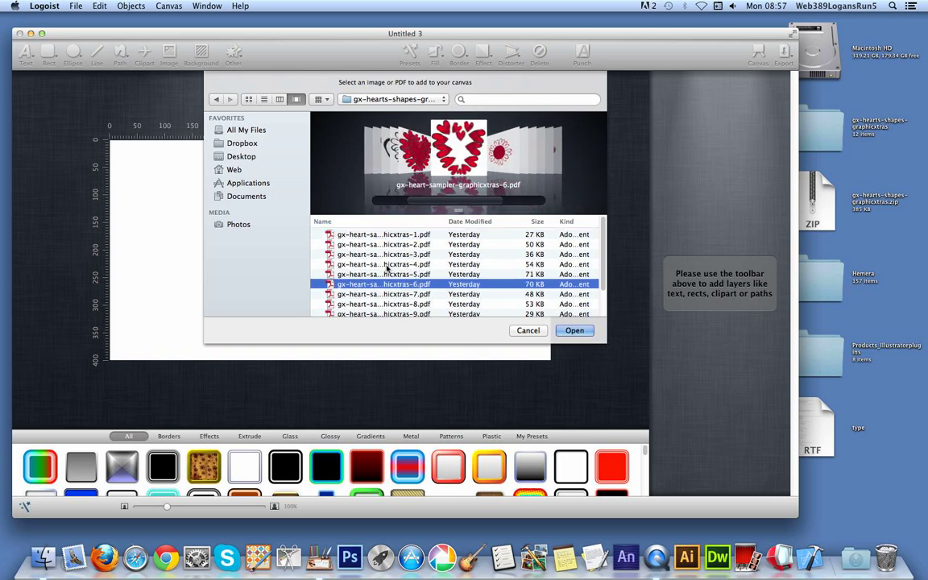
left_click(383, 264)
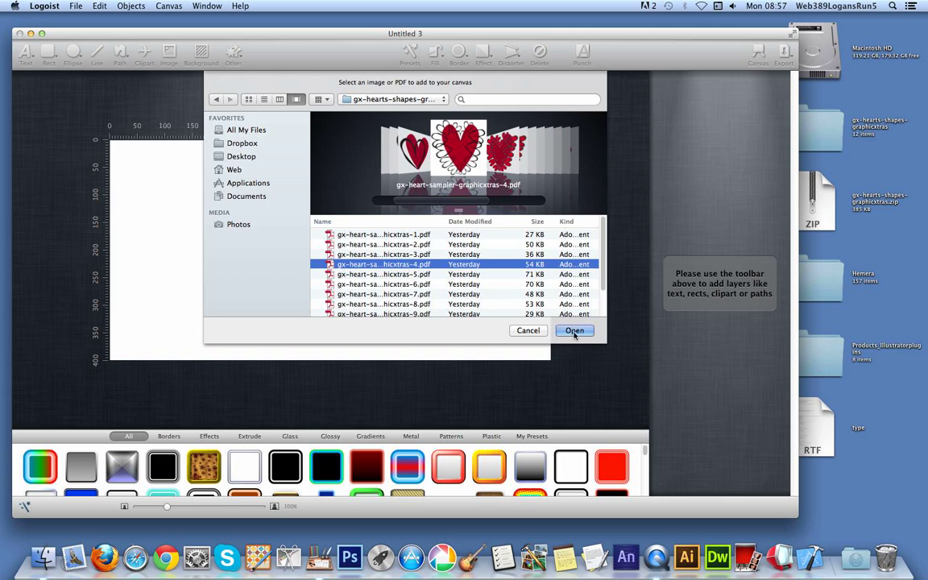
Step: Import heart sampler PDF 4 onto the canvas as a red heart with black scalloped outlines
left_click(573, 330)
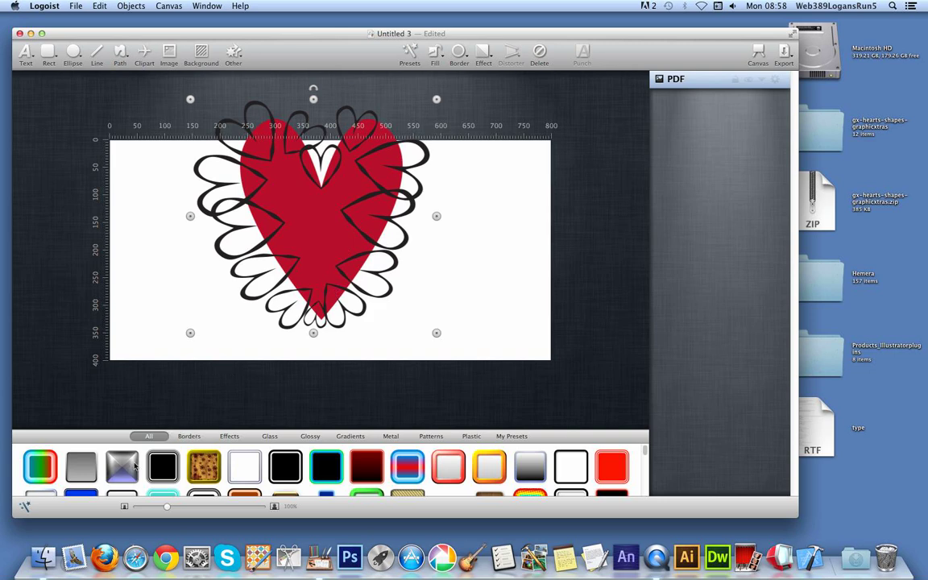
left_click(229, 436)
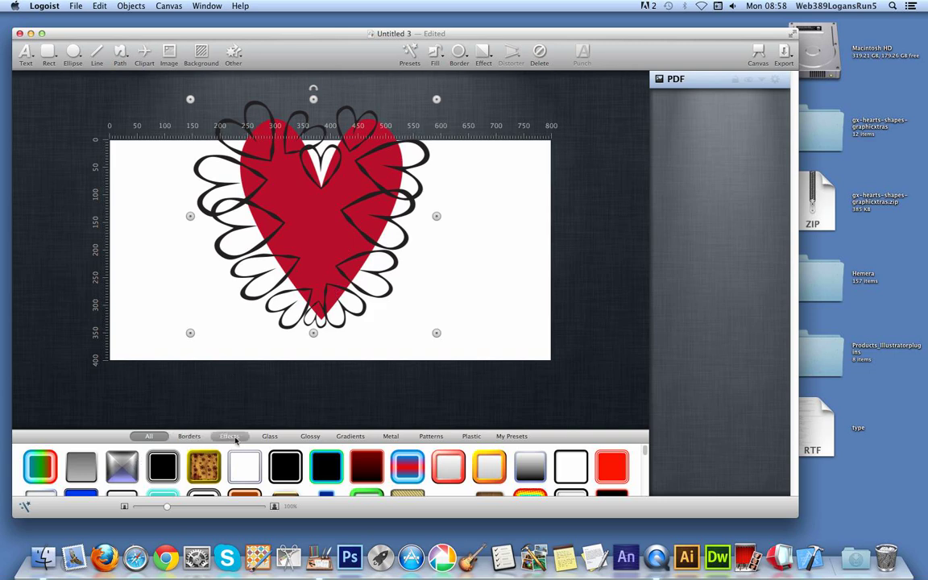
Step: Try several Effects presets on the heart, finishing on the orange gradient bevel preset
left_click(229, 436)
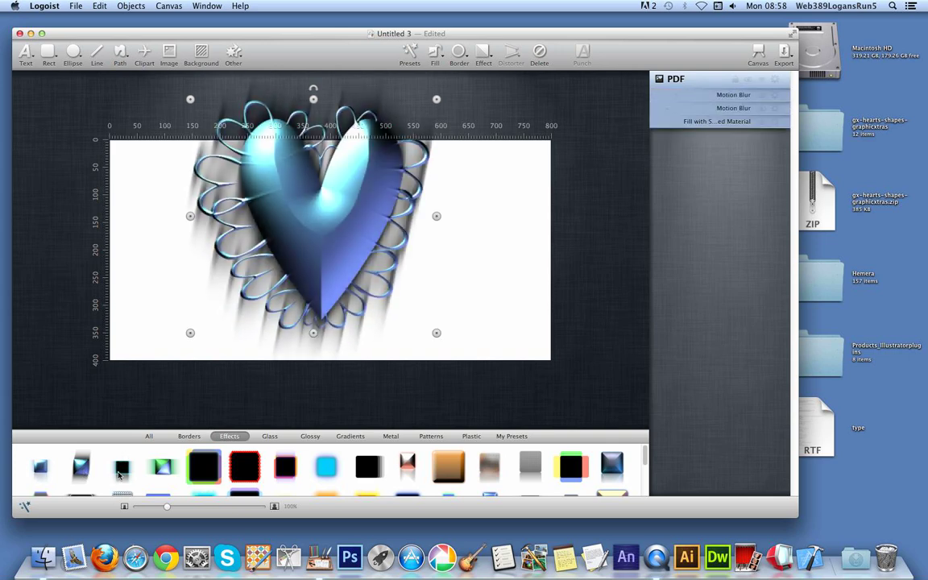
left_click(40, 465)
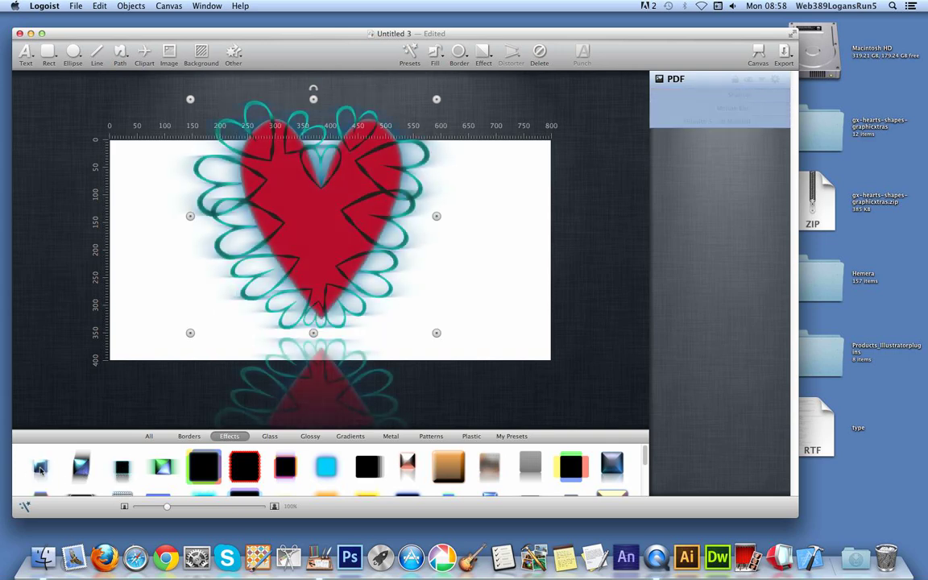
left_click(326, 466)
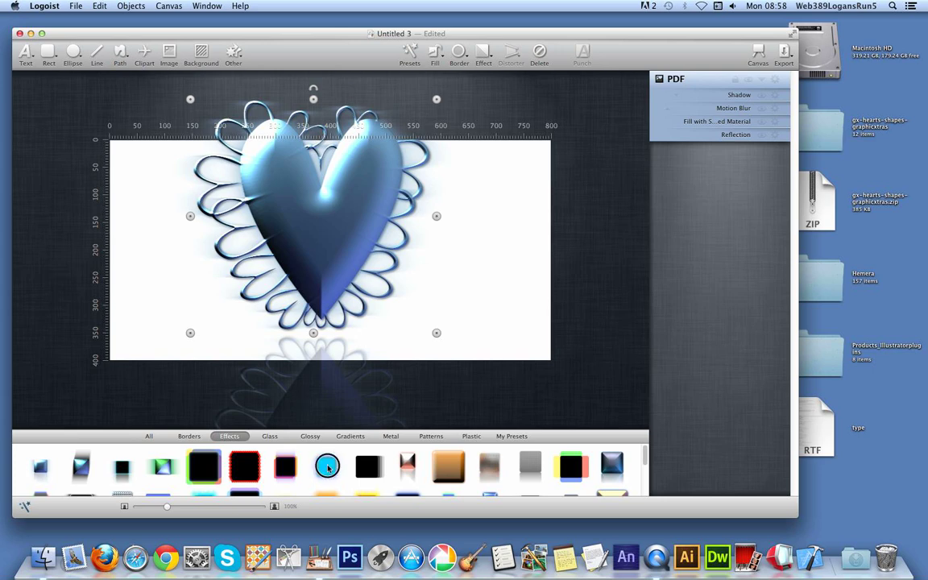
left_click(325, 466)
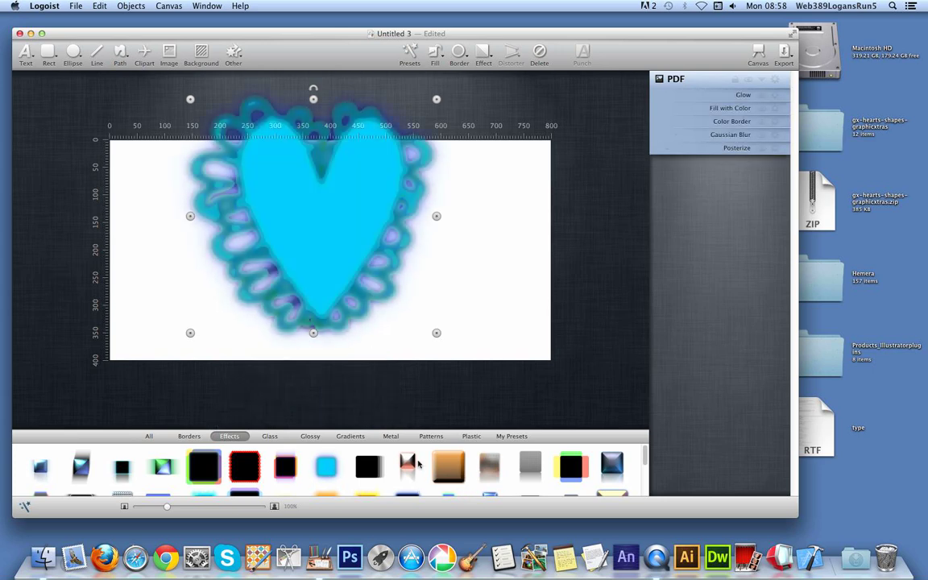
left_click(470, 436)
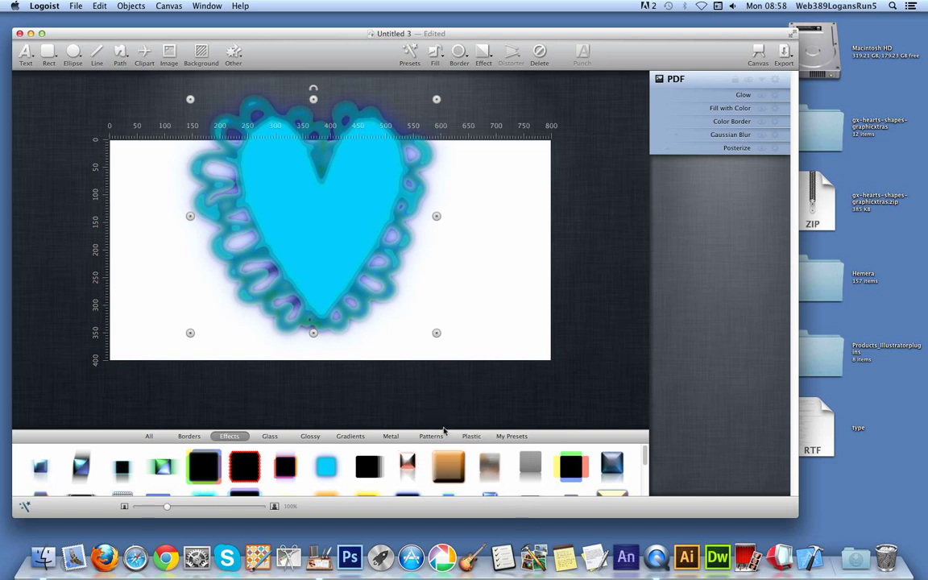
mouse_move(562, 131)
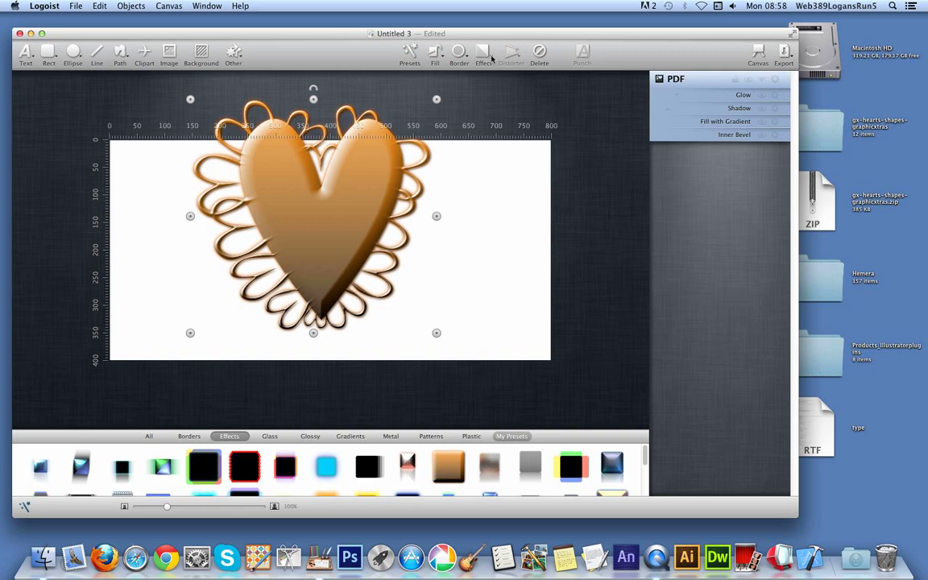
Step: Apply the red-and-gold Metal preset for a copper-gold shaded heart with shadow
left_click(394, 436)
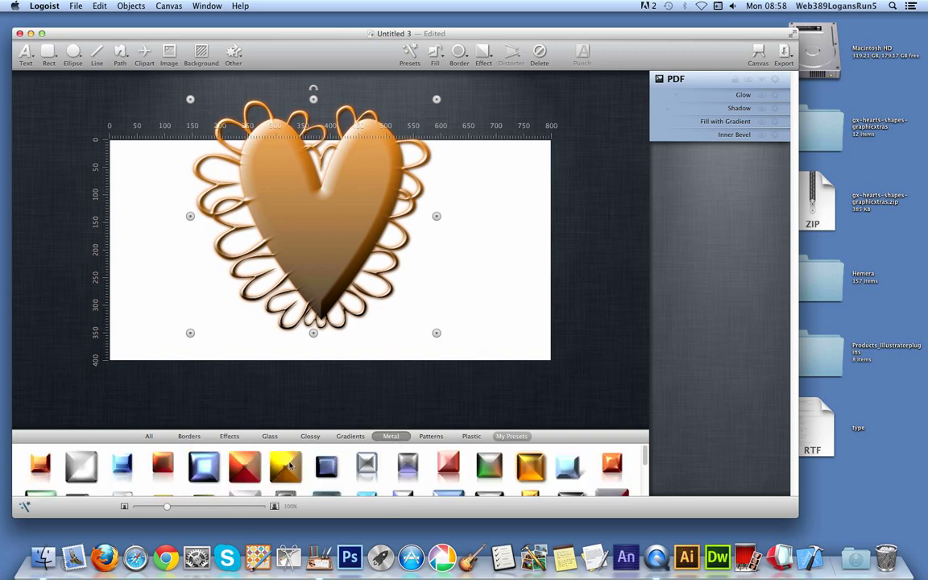
left_click(244, 466)
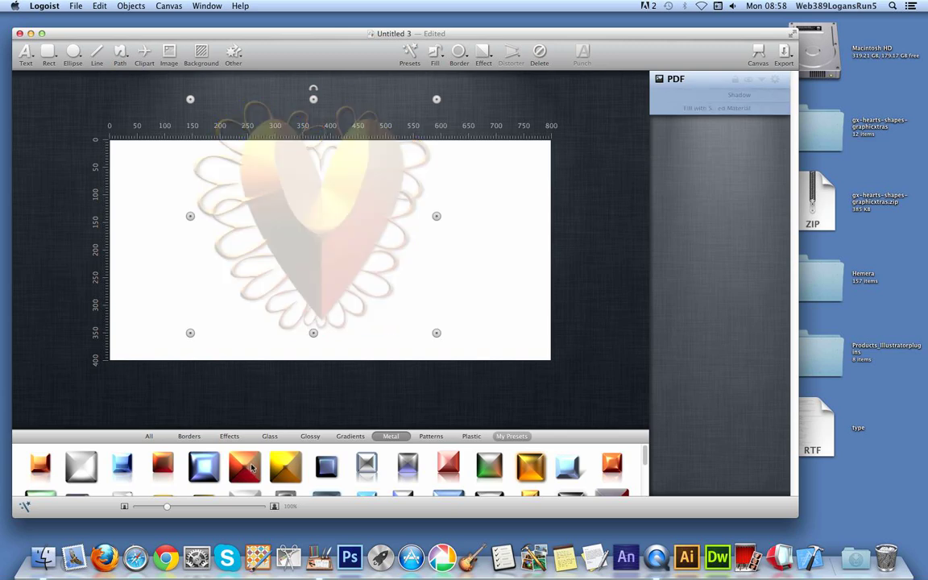
left_click(245, 466)
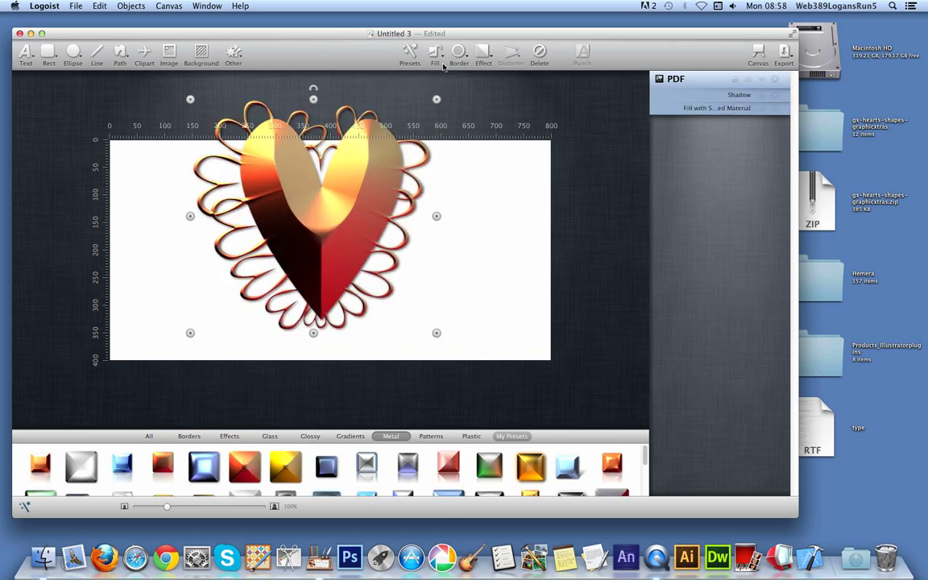
left_click(483, 55)
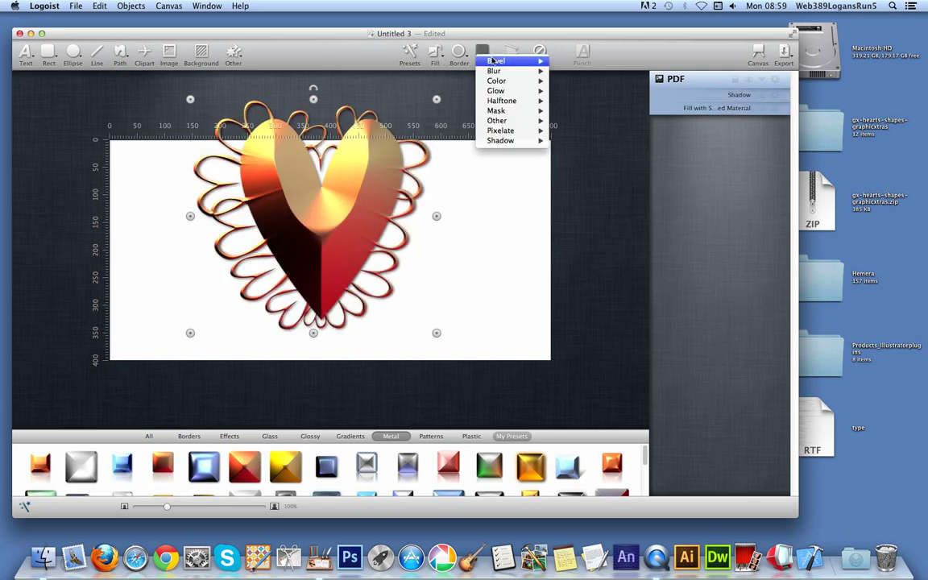
mouse_move(495, 90)
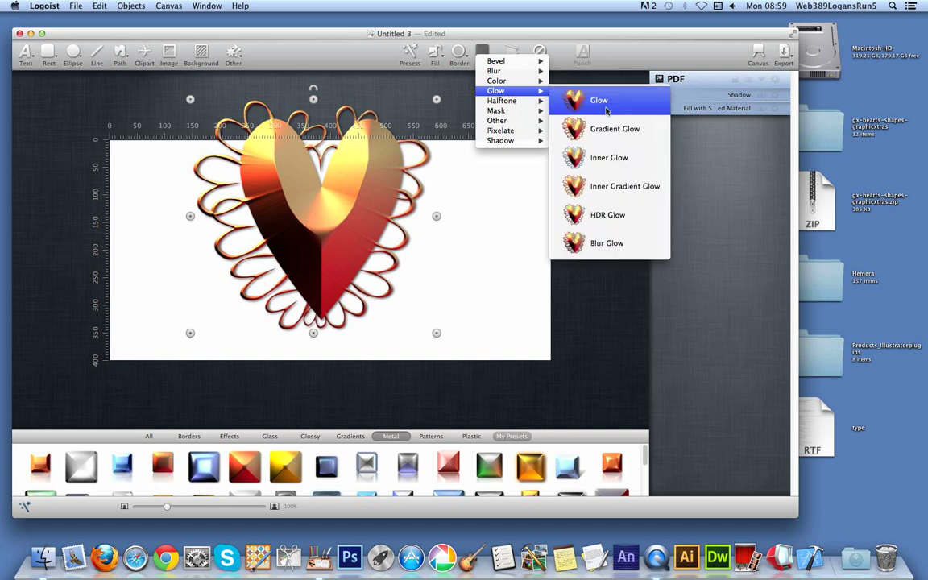
mouse_move(495, 60)
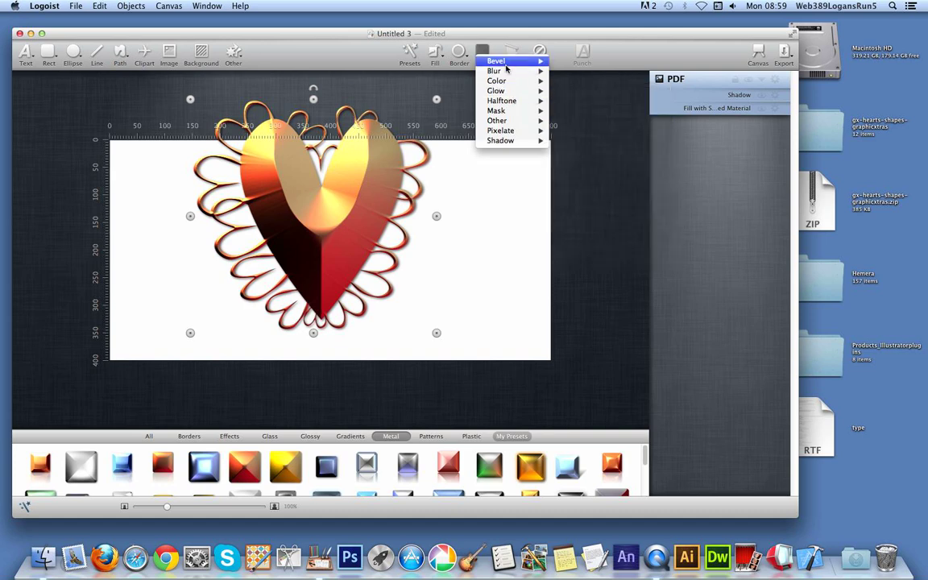
mouse_move(494, 71)
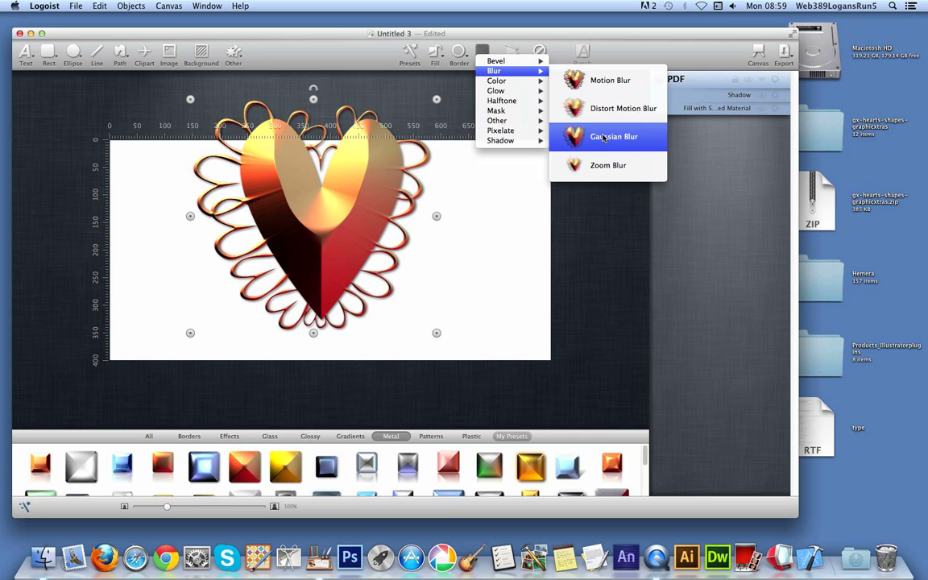
Step: Add a Zoom Blur effect to the metal heart and confirm its settings
left_click(613, 136)
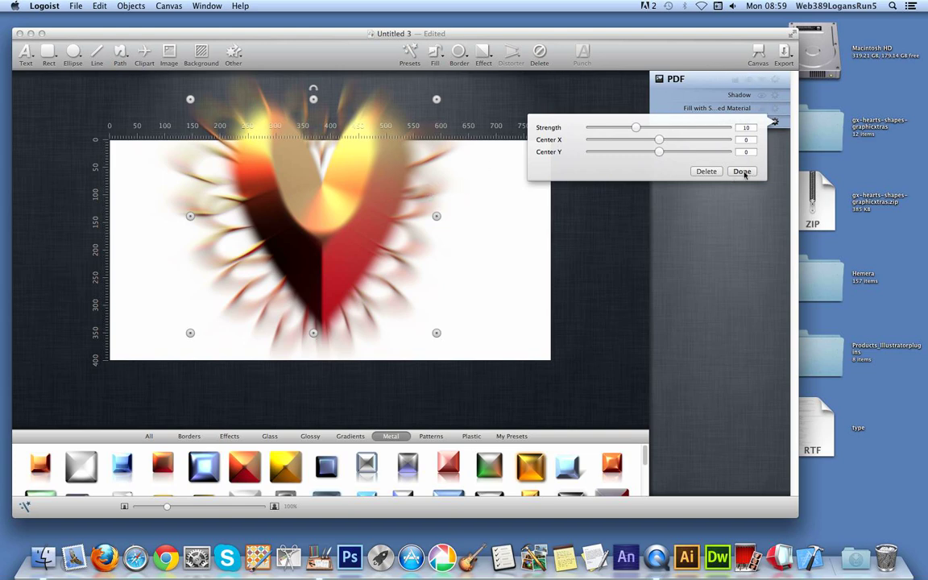
left_click(740, 171)
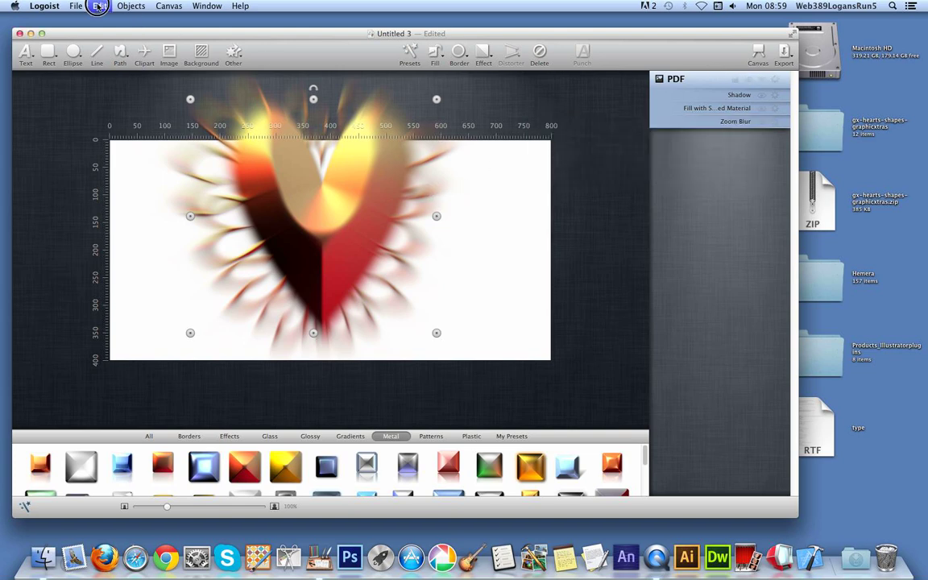
left_click(99, 5)
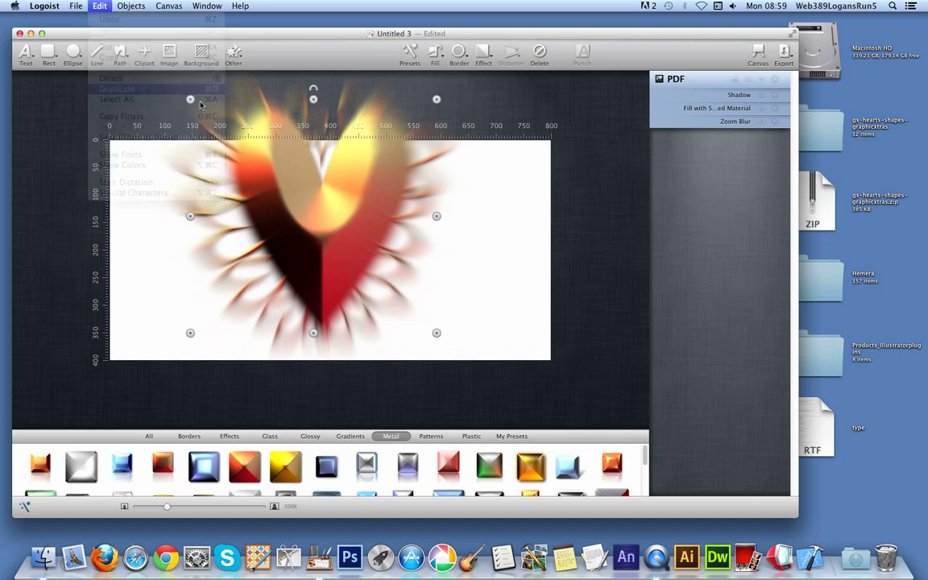